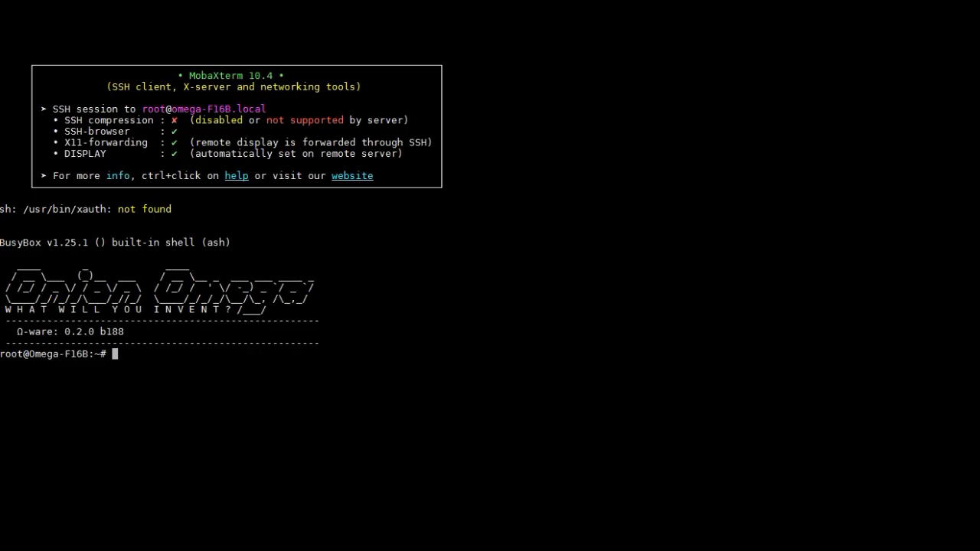
# Step: On the Omega2, change into gpioRead/ and run ./gpioRead
pyautogui.write('cd')
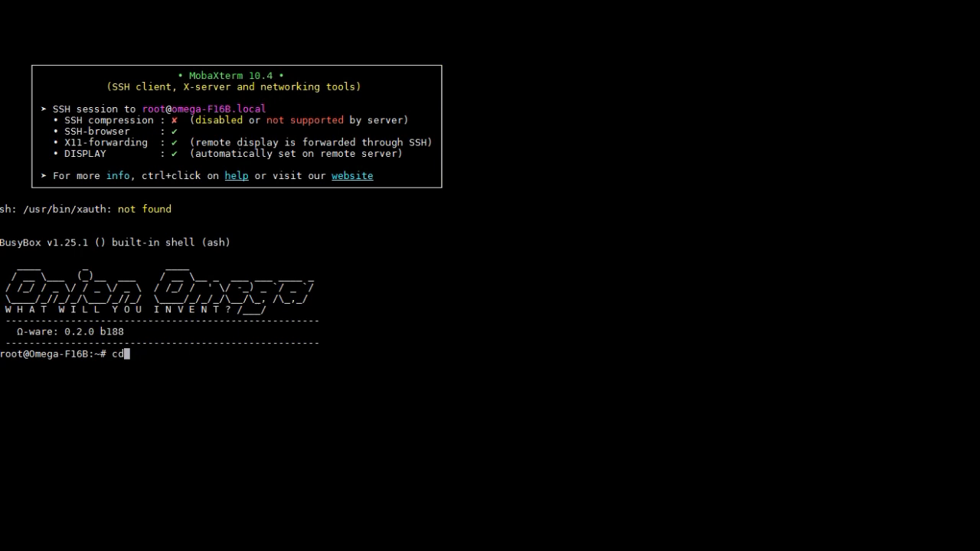
pyautogui.write('gpioRead/')
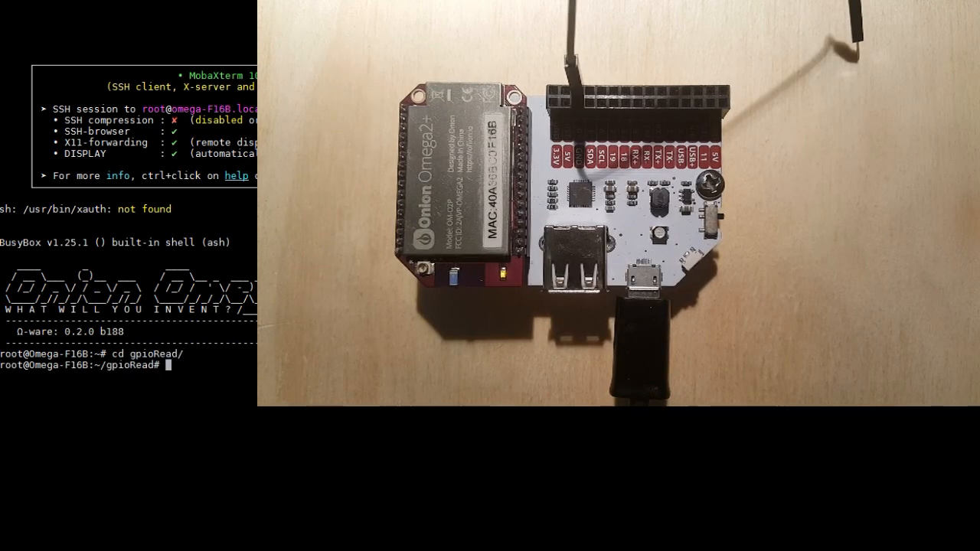
pyautogui.write('./gpioRead')
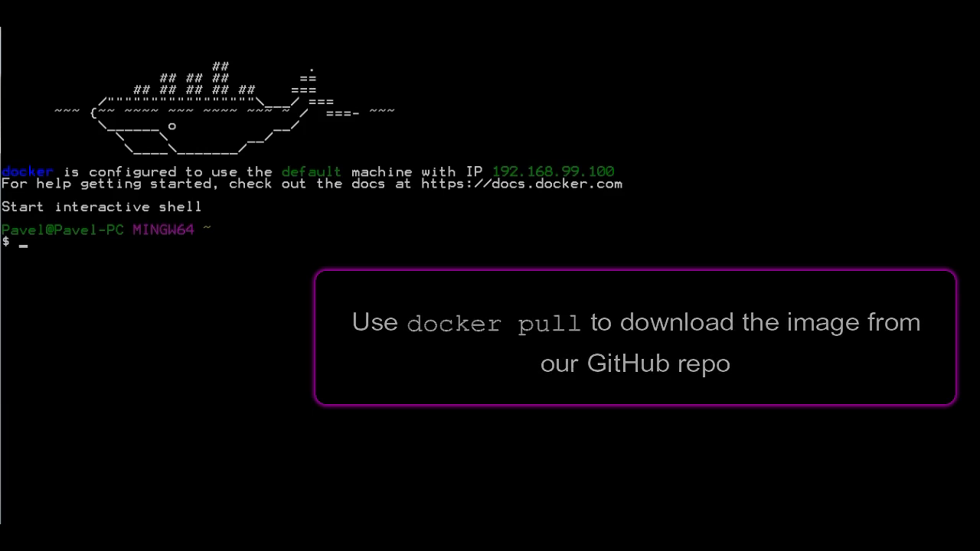
# Step: Pull the onion/omega2-source Docker image
pyautogui.write('docker pull onio')
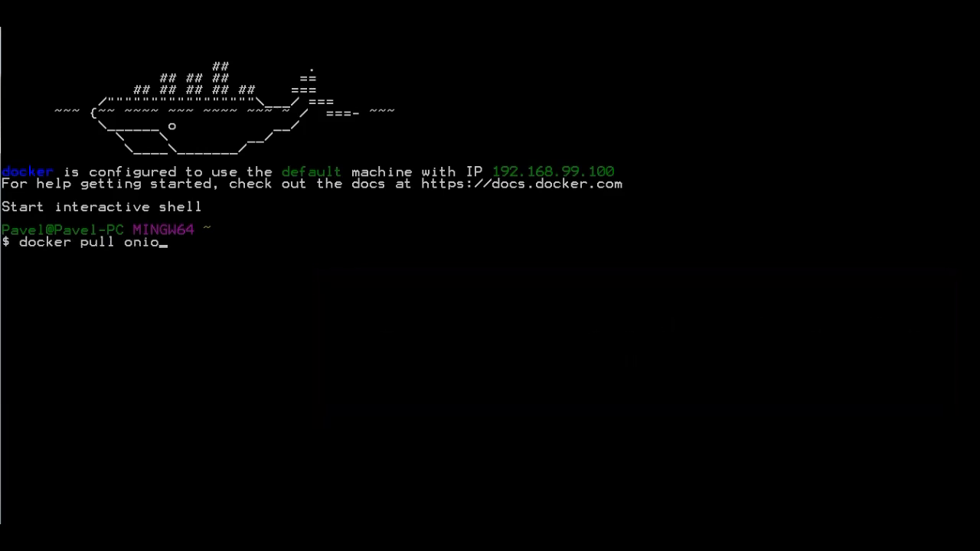
pyautogui.write('n/omega2-source')
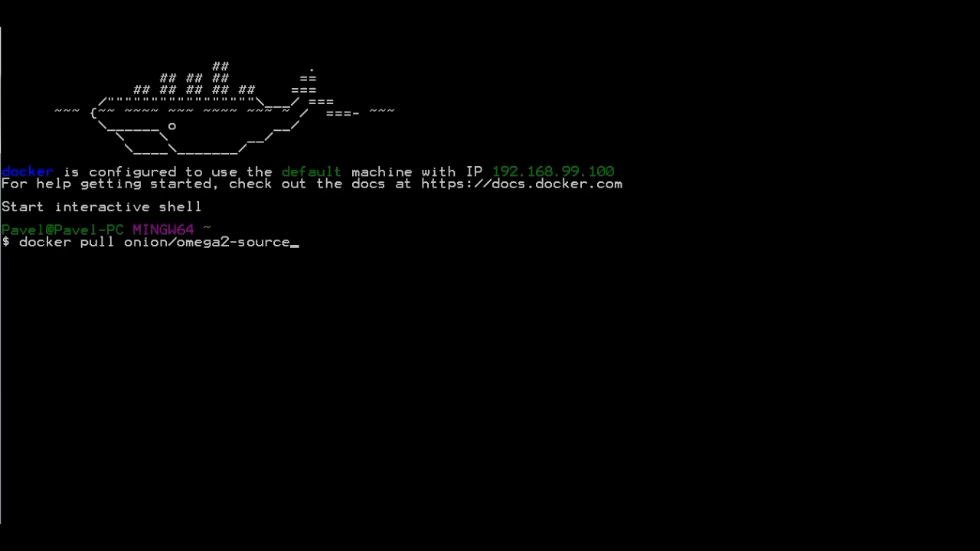
pyautogui.press('Return')
pyautogui.write('docker run -i')
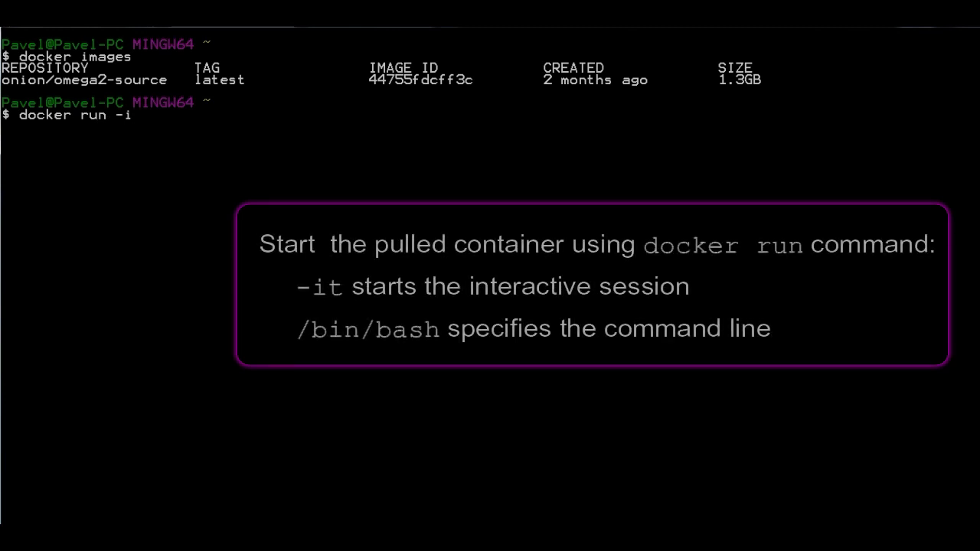
# Step: Run an onion/omega2-source container with /bin/bash and git pull the source tree
pyautogui.write('t onion/omega2-source /bin/bash')
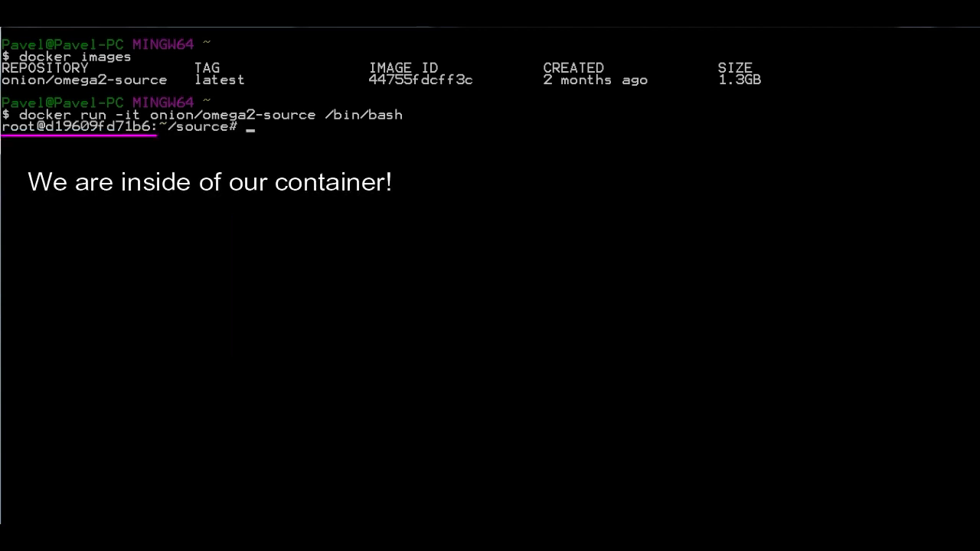
pyautogui.write('git')
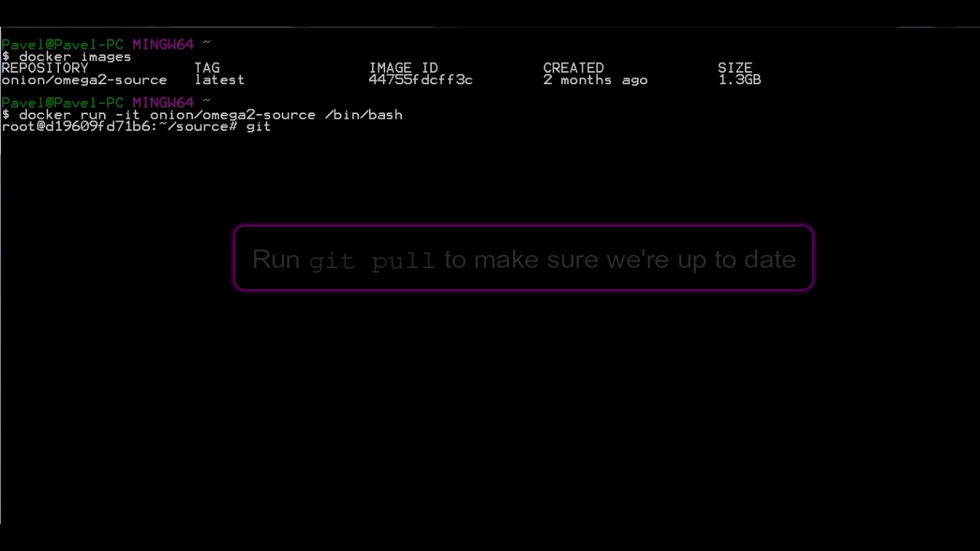
pyautogui.write('pull')
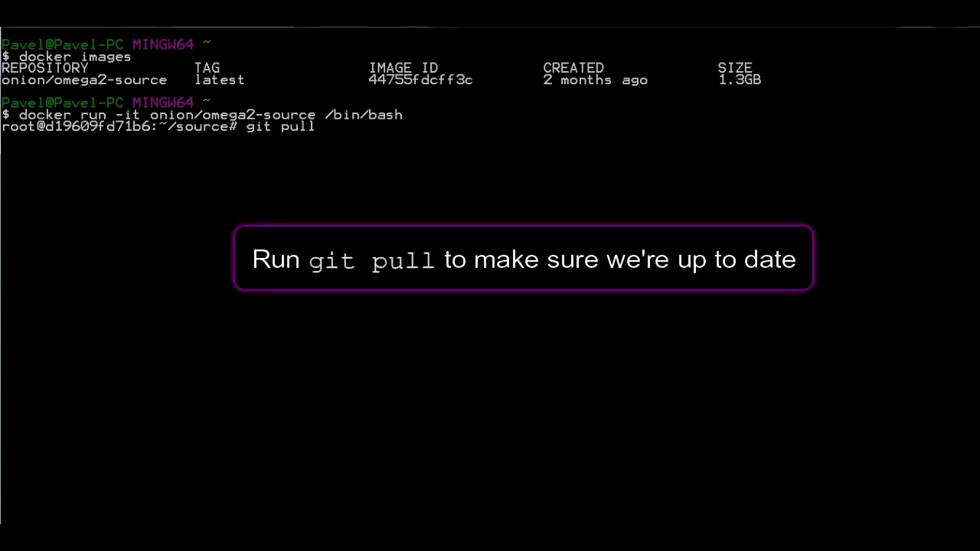
pyautogui.press('Return')
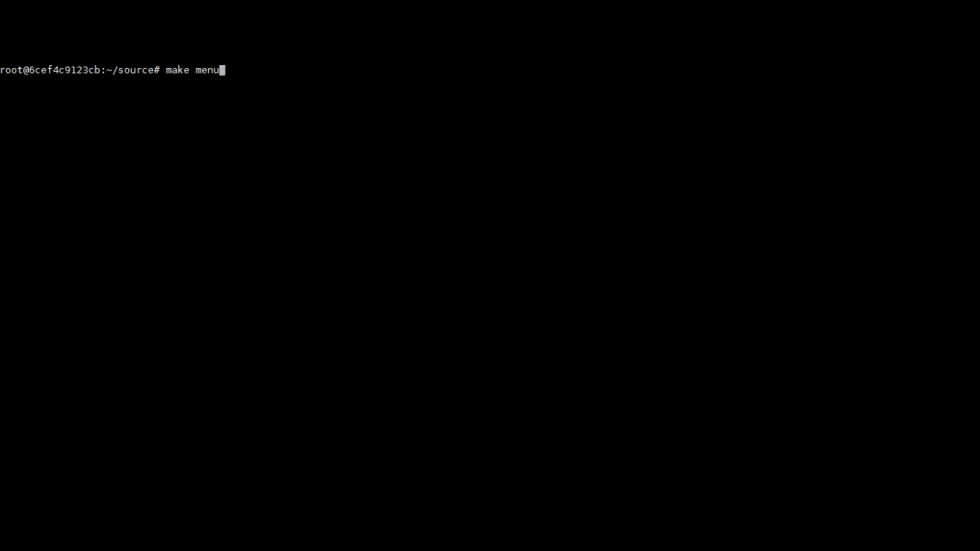
# Step: In make menuconfig, search for libugpio, browse Libraries, then exit the configuration
pyautogui.press('Return')
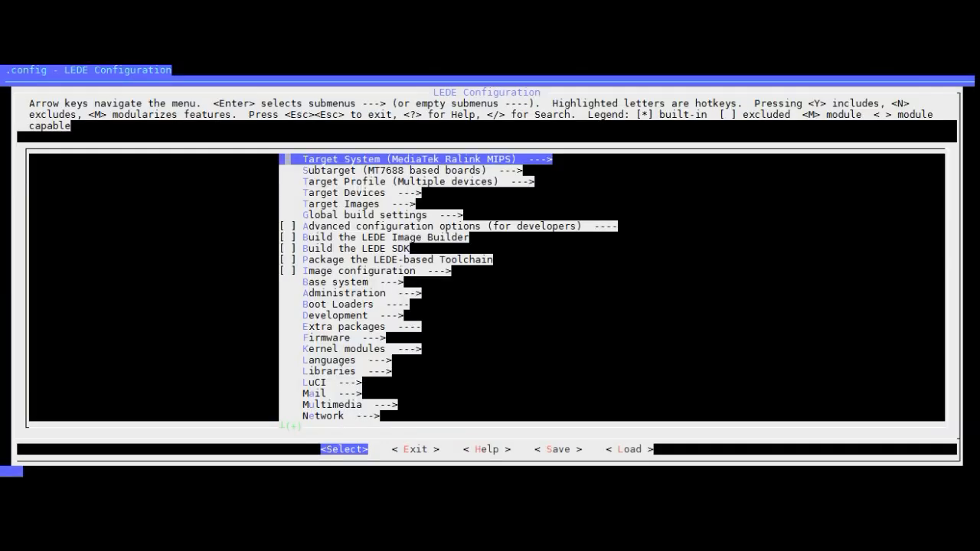
pyautogui.write('libugpio')
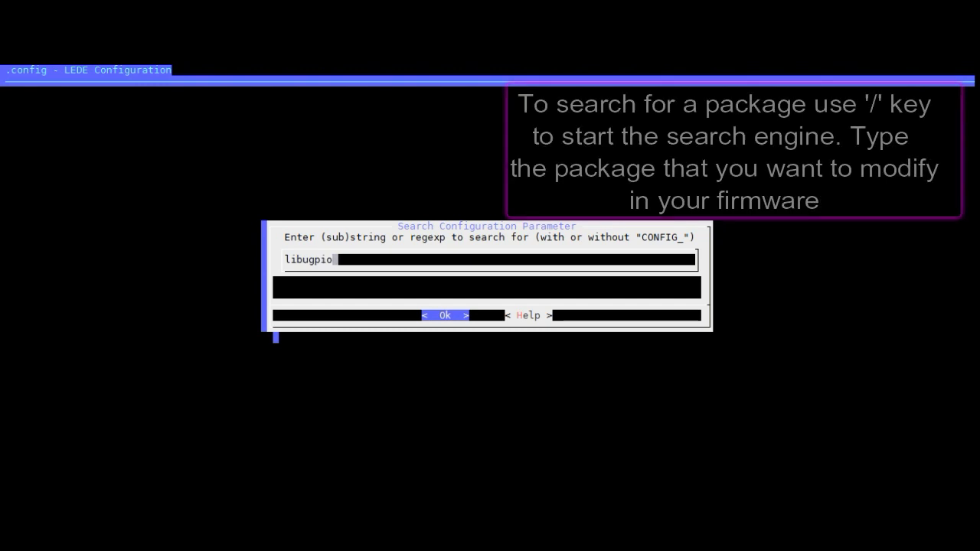
pyautogui.press('Return')
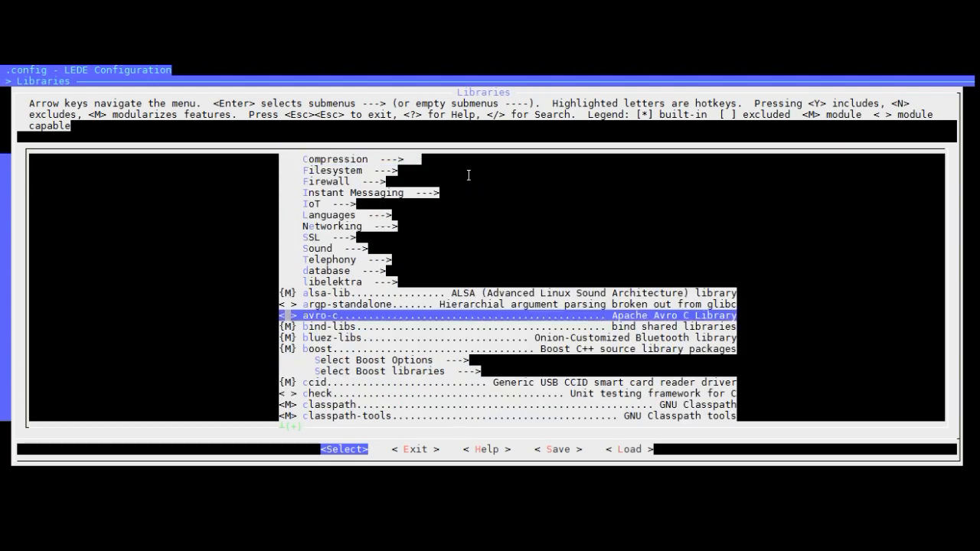
pyautogui.scroll(-3)
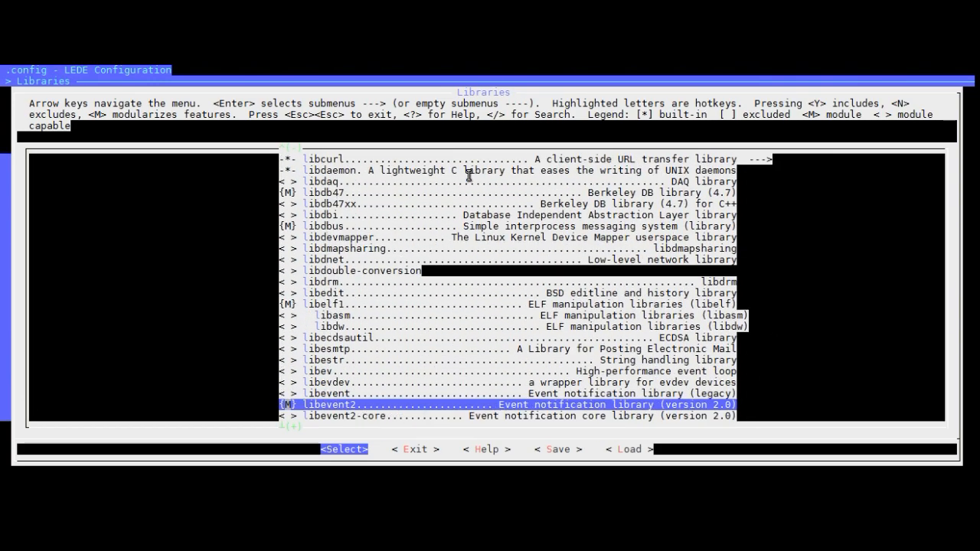
pyautogui.scroll(-3)
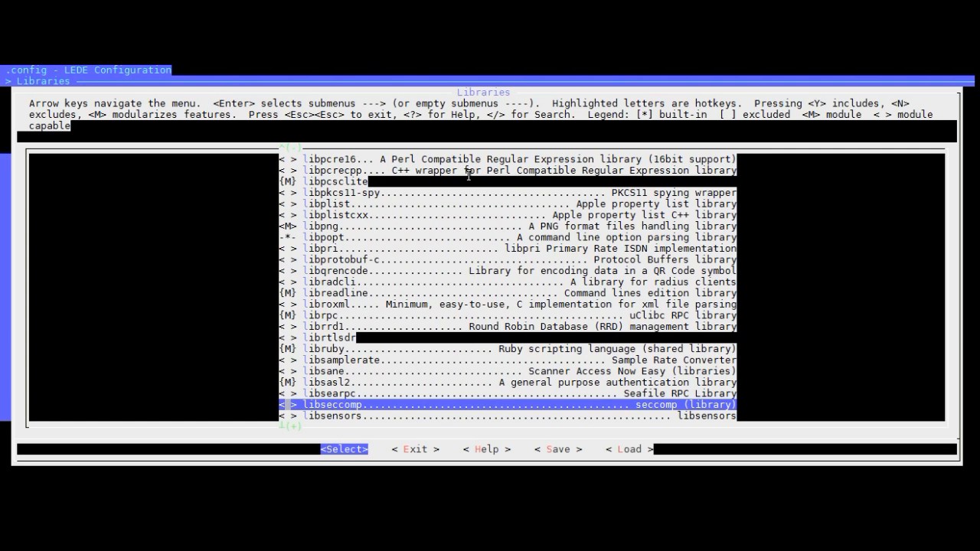
pyautogui.scroll(-3)
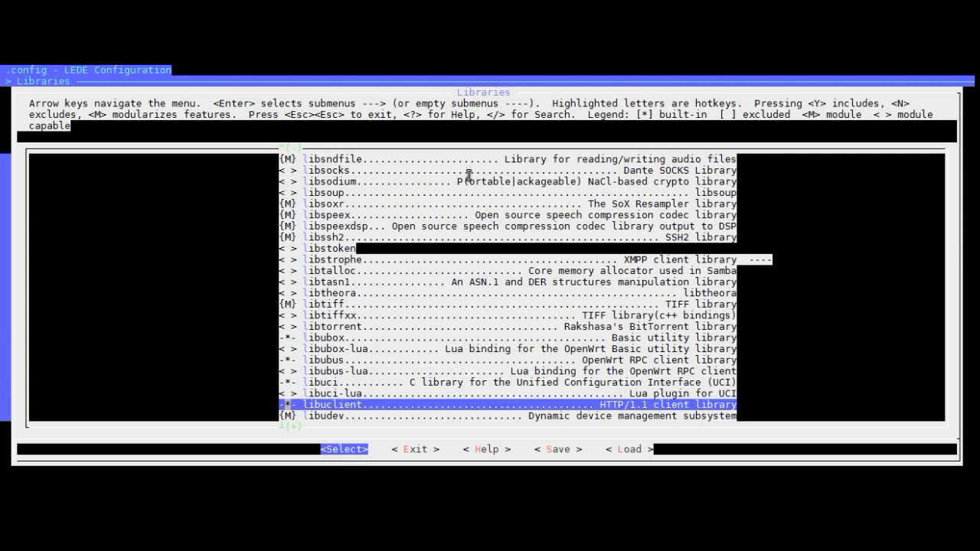
pyautogui.scroll(-3)
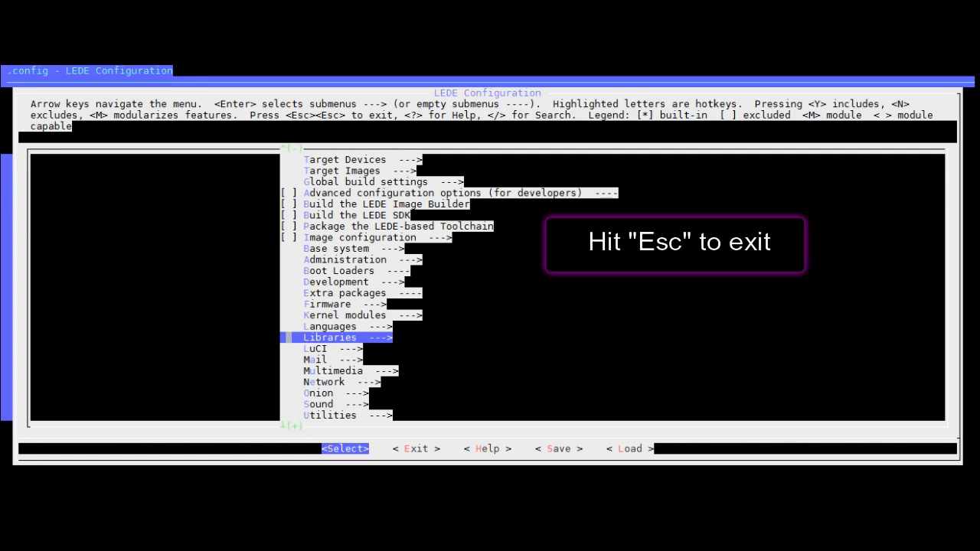
pyautogui.press('Escape')
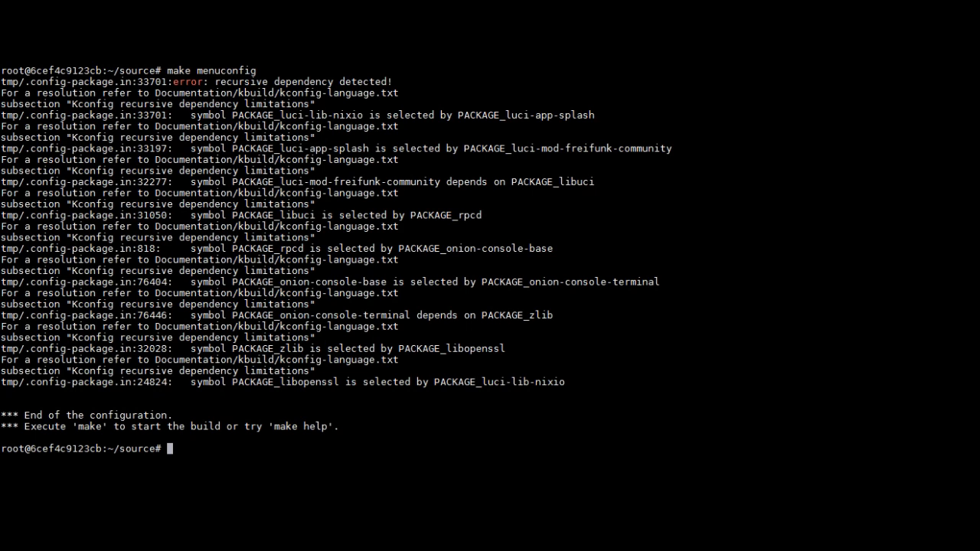
# Step: Start the full Omega2 firmware build with make
pyautogui.write('make')
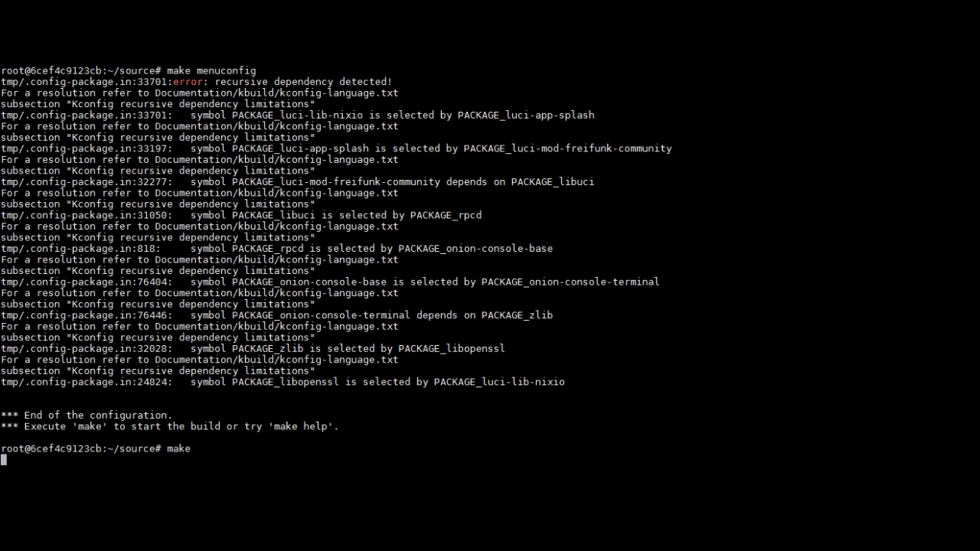
pyautogui.press('Return')
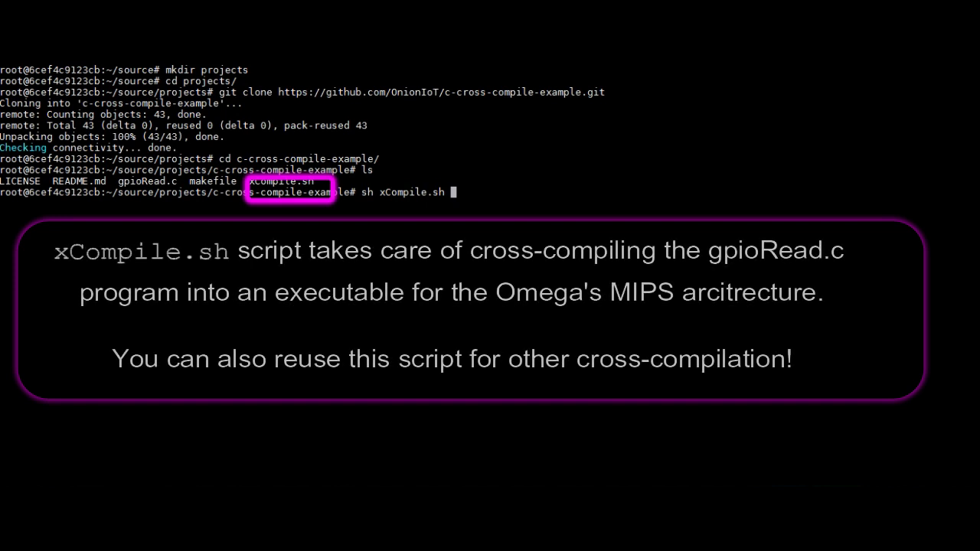
# Step: Cross-compile gpioRead with xCompile.sh (-buildroot /root/source, -lib ugpio) and check it with file
pyautogui.write('-buildroot /')
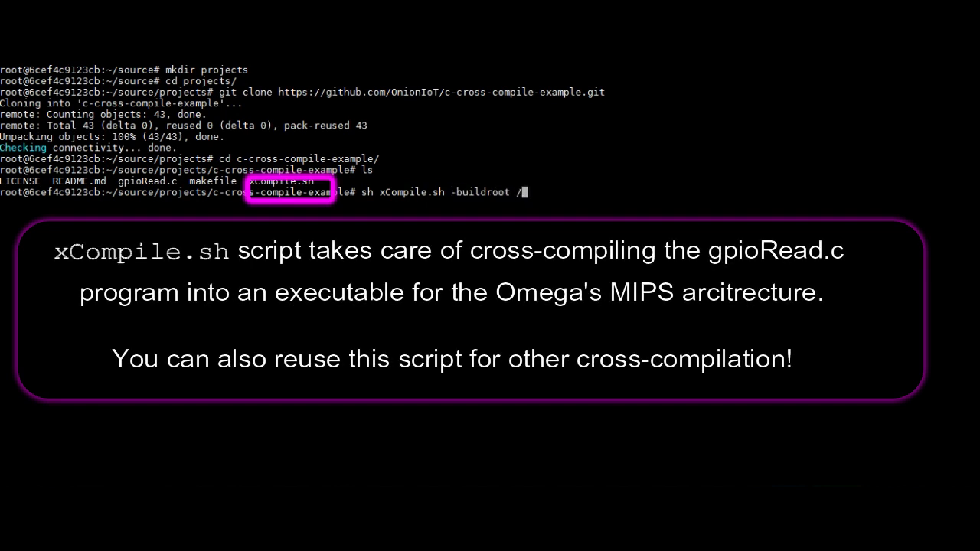
pyautogui.write('root/source')
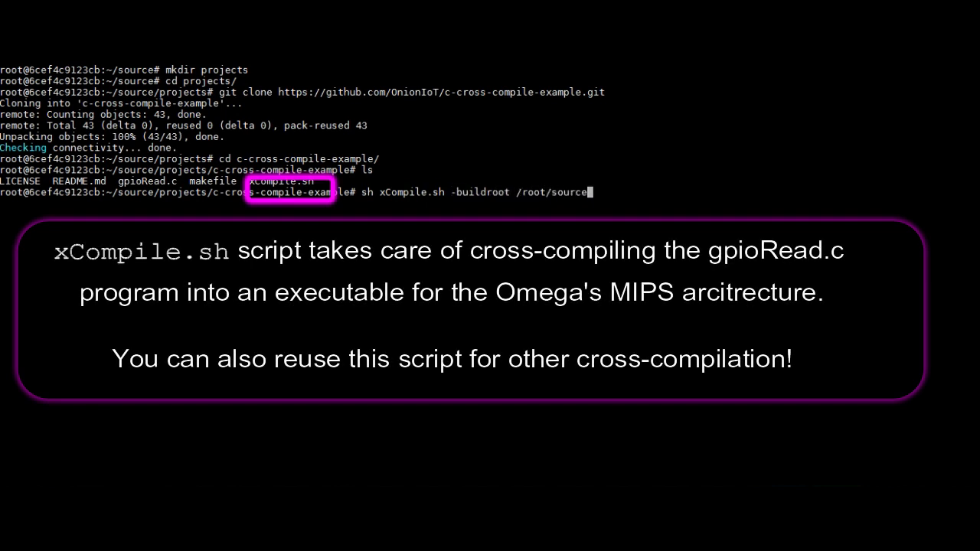
pyautogui.write('-lib')
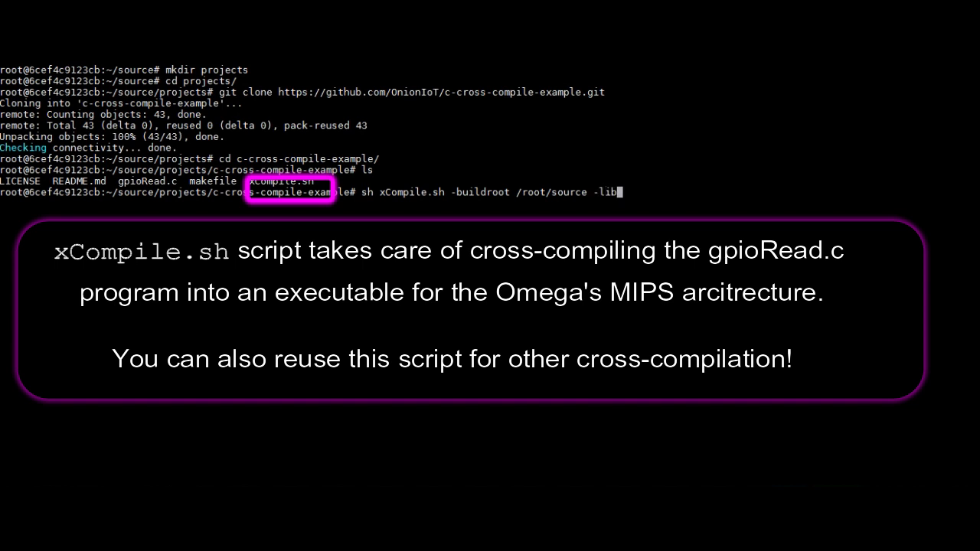
pyautogui.press('Return')
pyautogui.write('file')
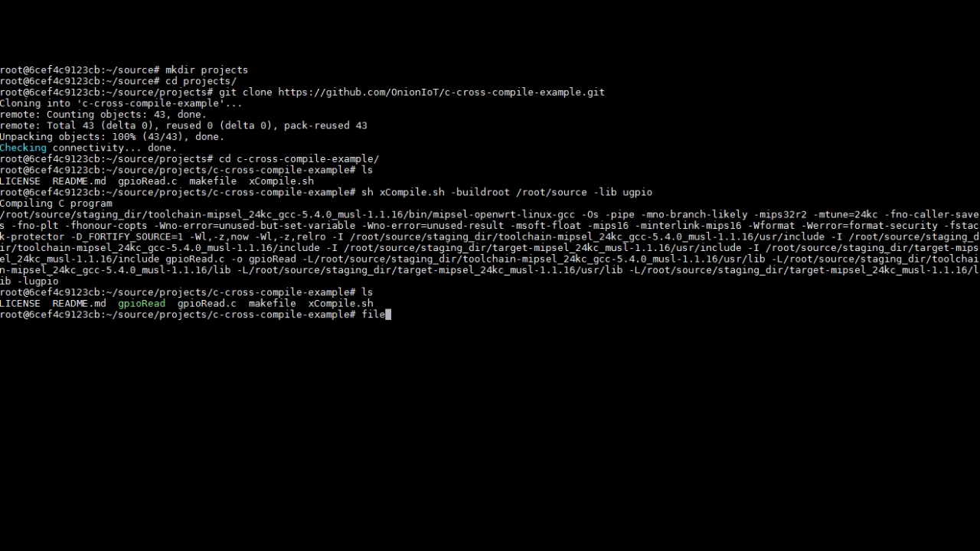
pyautogui.write('gpioRead')
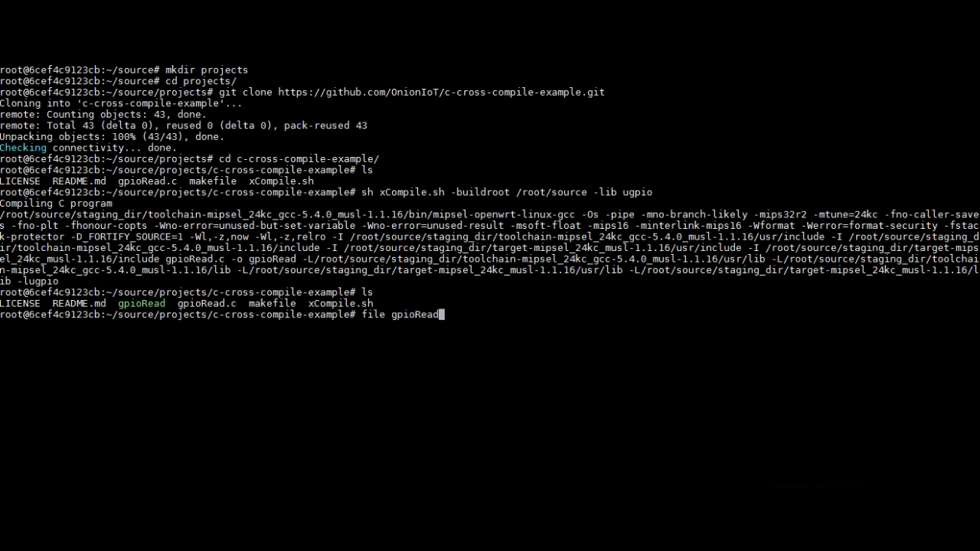
pyautogui.press('Return')
pyautogui.write('curl')
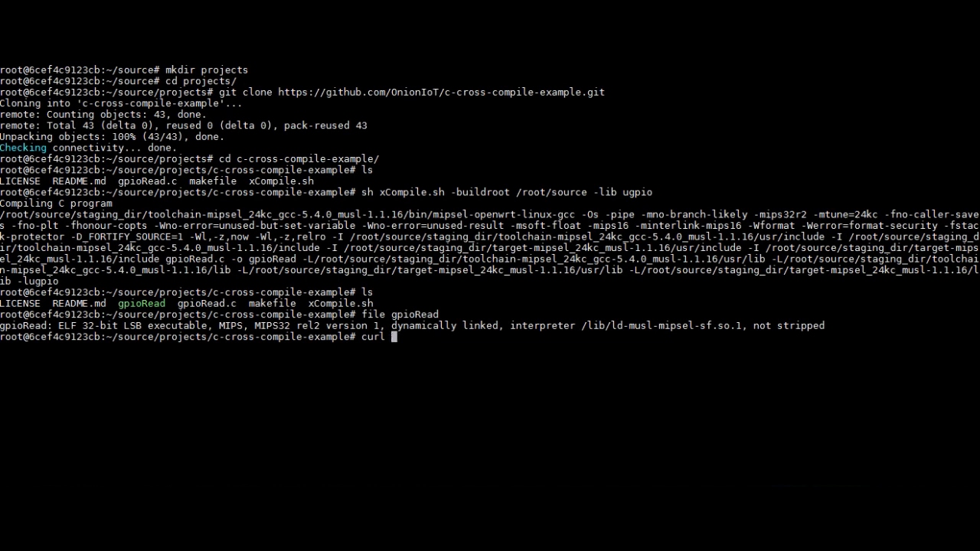
pyautogui.write('--upload-file .')
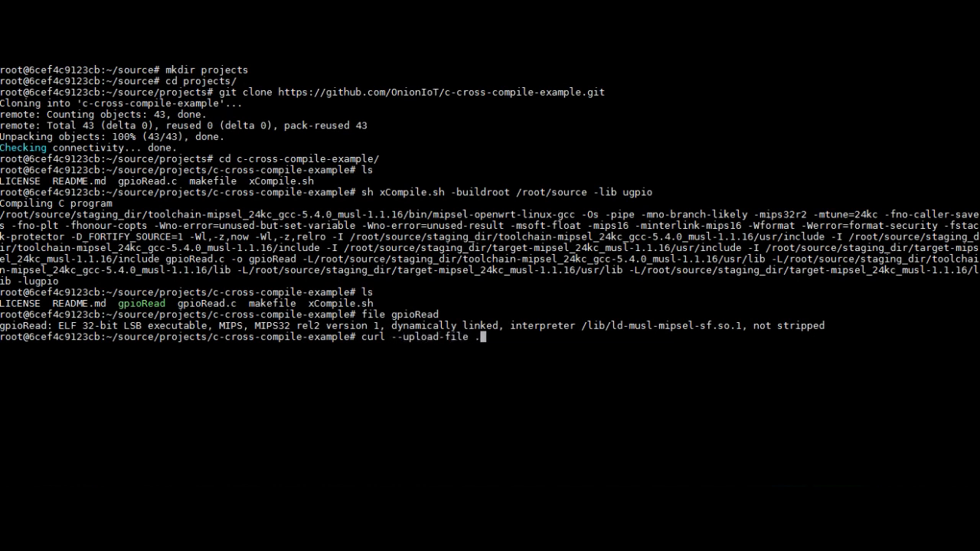
pyautogui.write('/gpioRead')
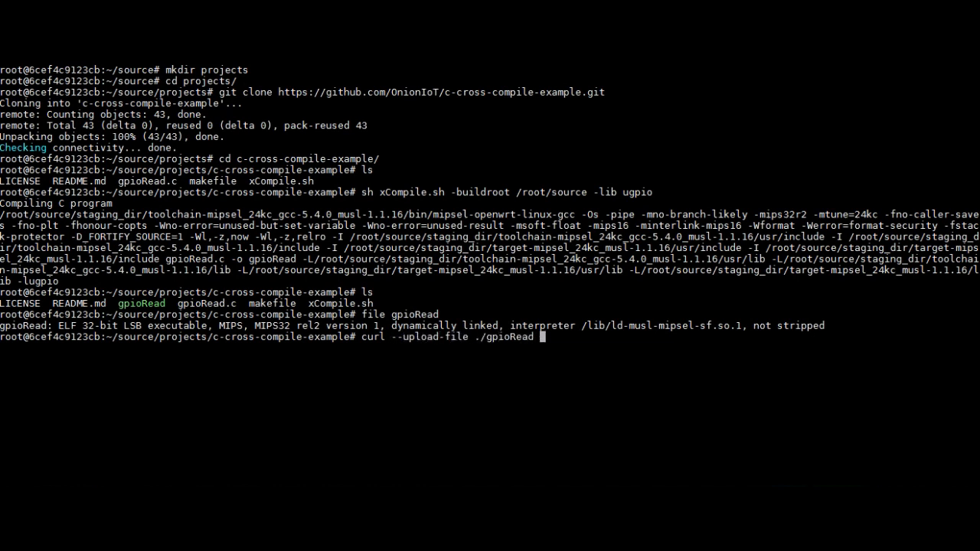
pyautogui.write('https://t')
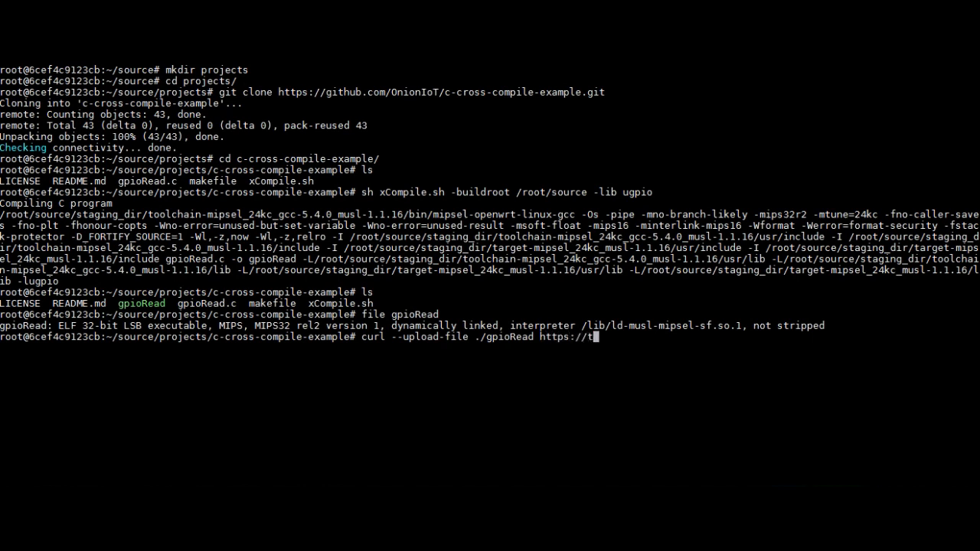
pyautogui.write('ransfer.sh/gpioRead')
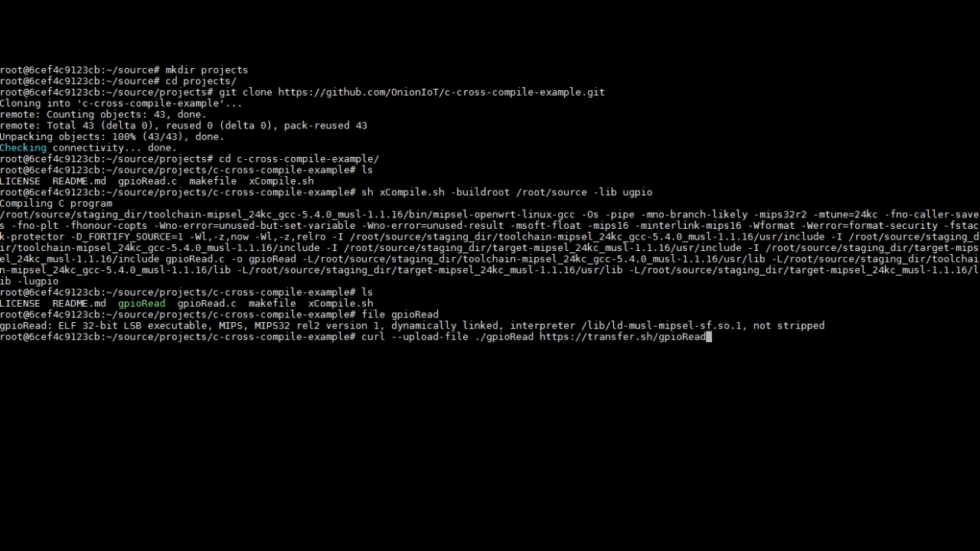
pyautogui.press('Return')
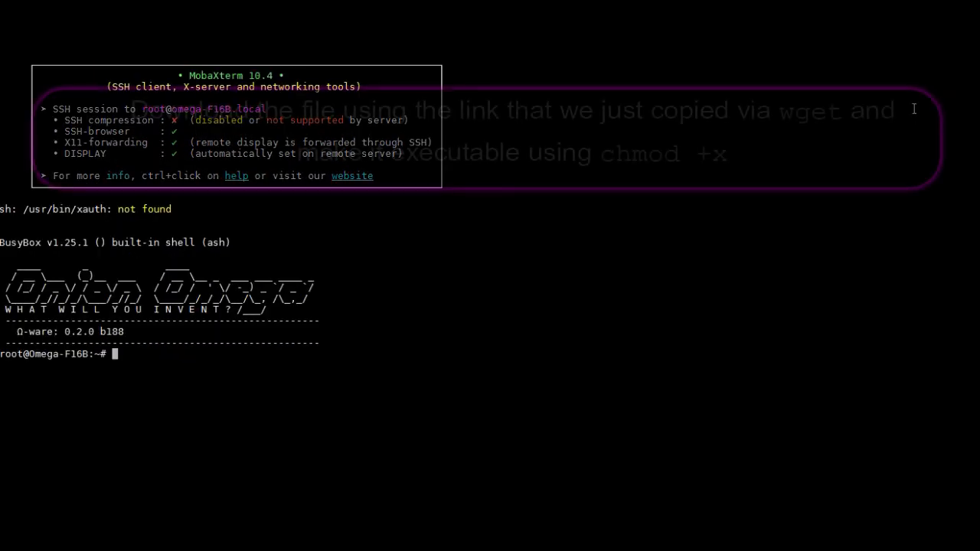
# Step: Create a gpioRead folder on the Omega2, enter it, and wget the gpioRead file
pyautogui.write('mkdir gpio')
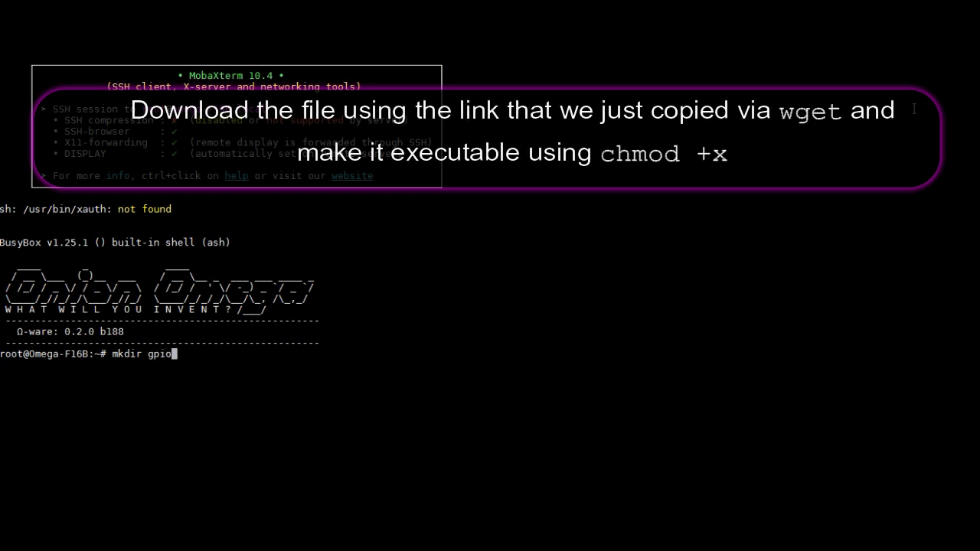
pyautogui.press('Return')
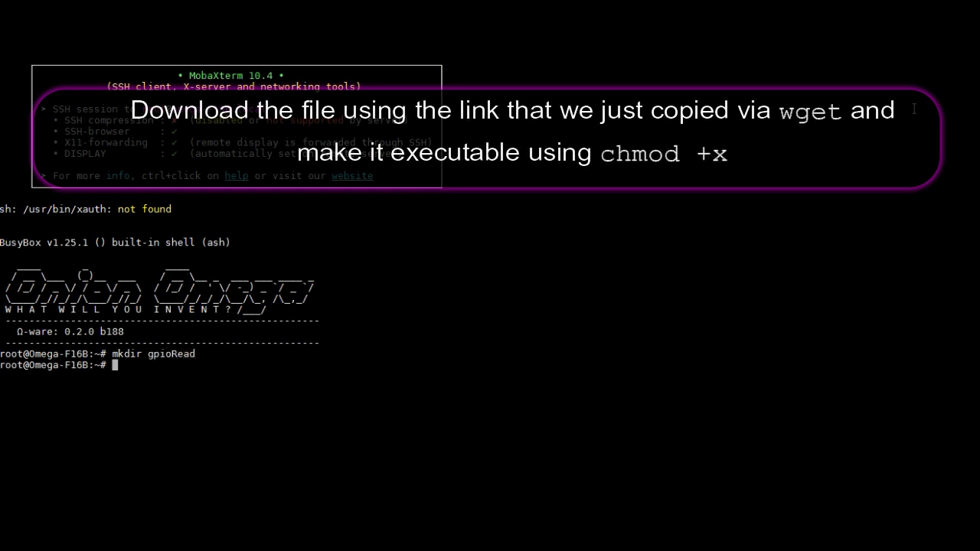
pyautogui.write('cd gpioRead/')
pyautogui.write('w')
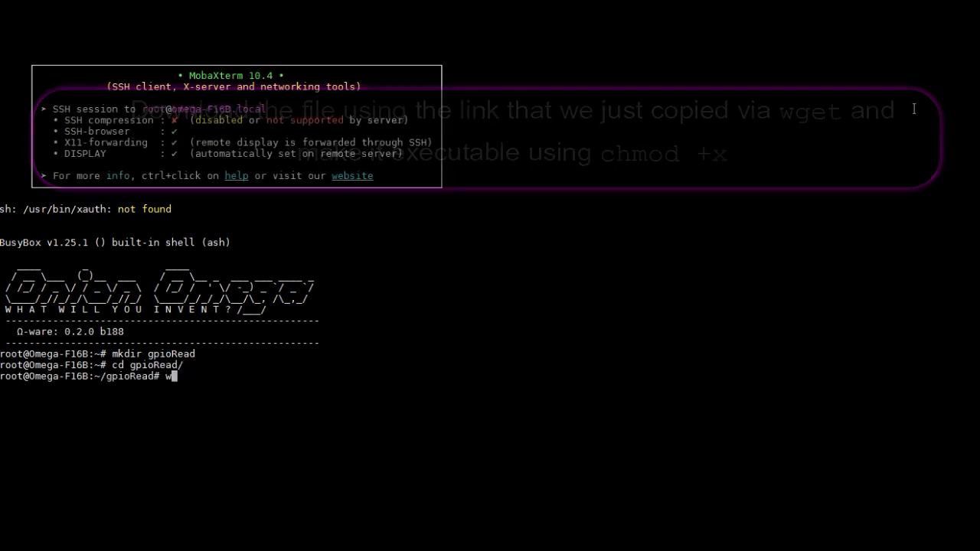
pyautogui.press('Return')
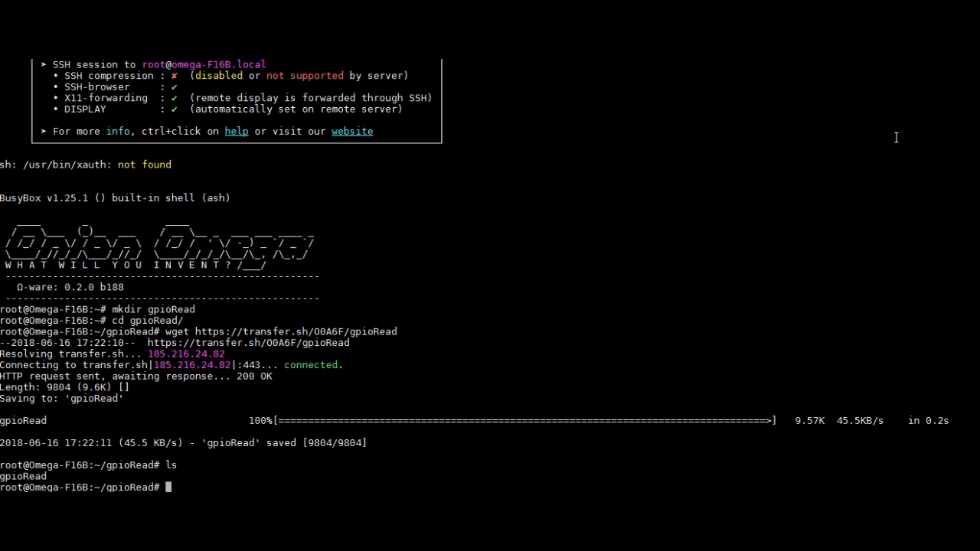
pyautogui.write('chmod')
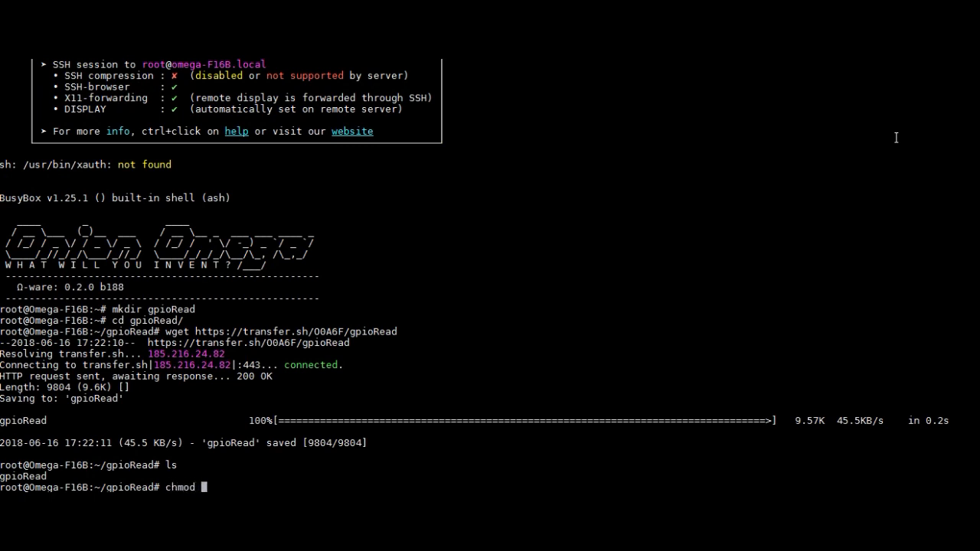